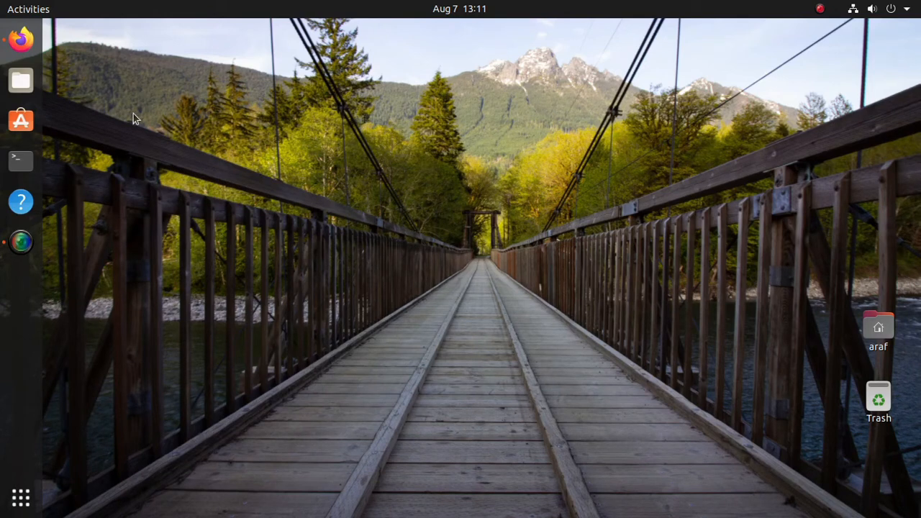
mouse_move(20, 161)
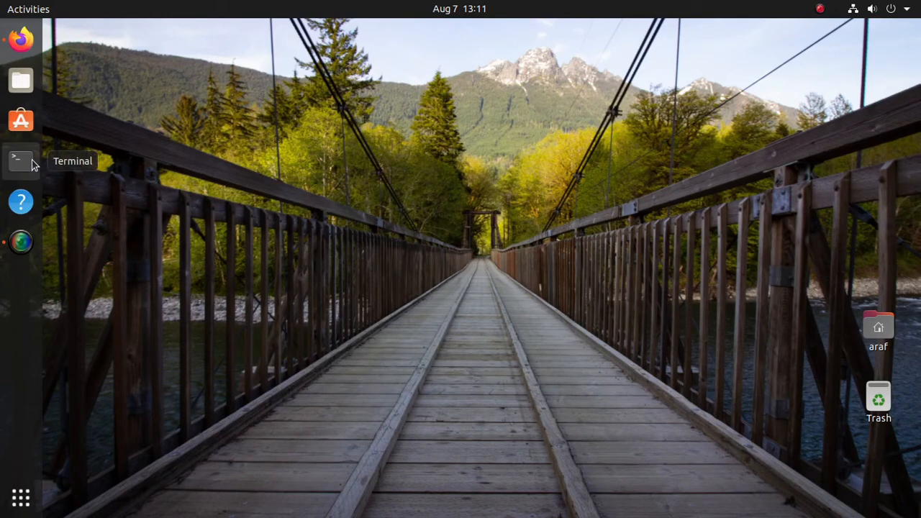
- Launch a terminal from the dock, close it, and relaunch a fresh one
click(21, 161)
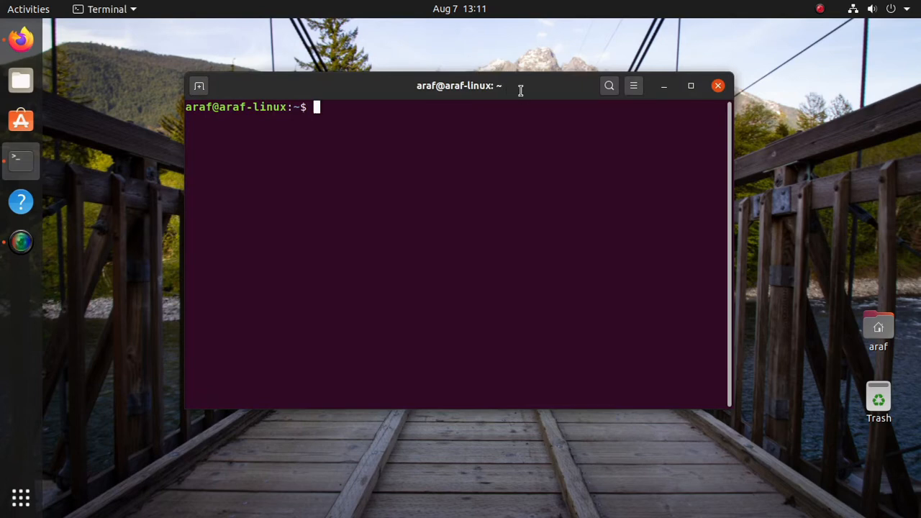
click(691, 86)
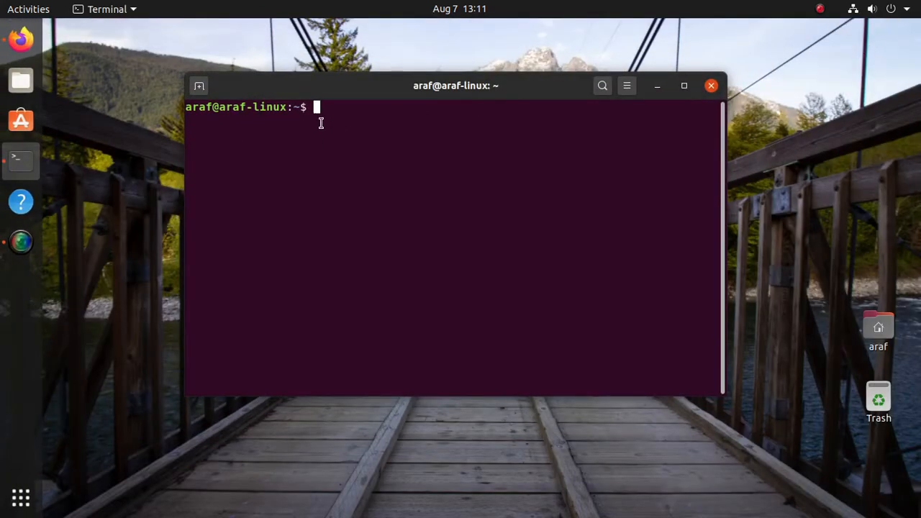
mouse_move(328, 128)
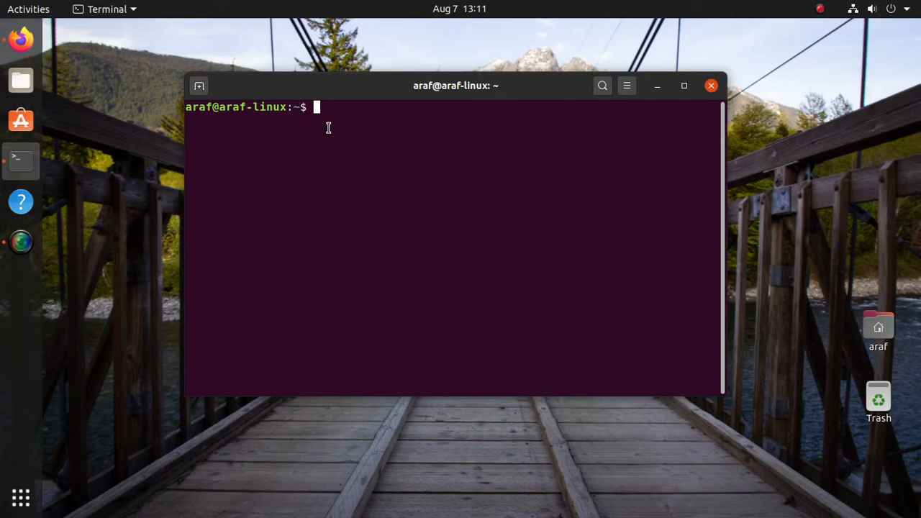
click(711, 86)
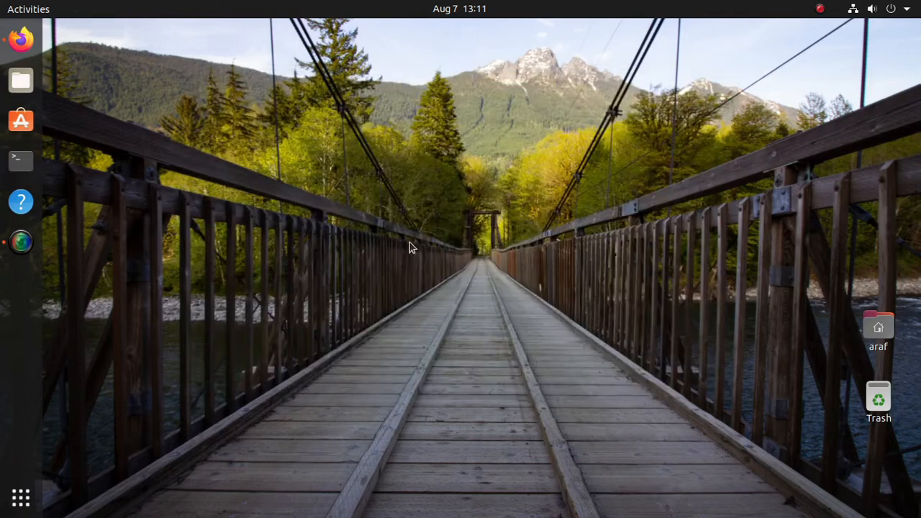
mouse_move(132, 134)
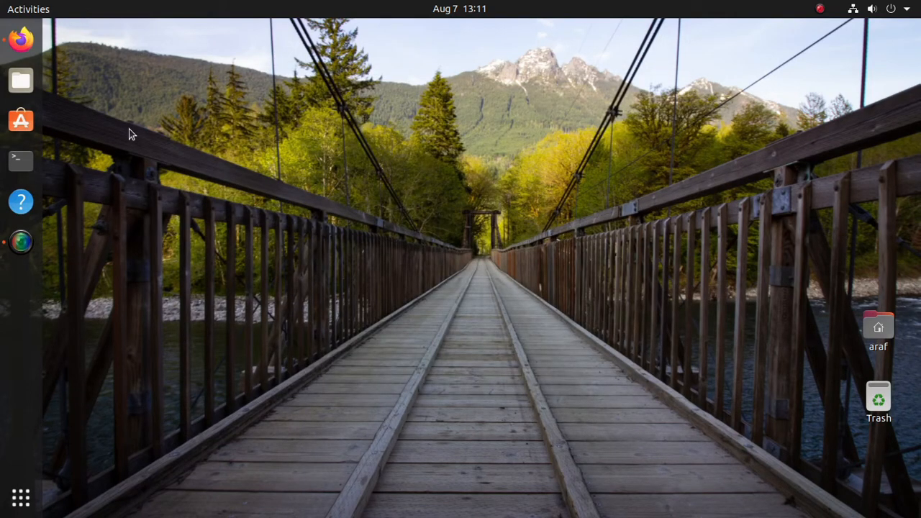
mouse_move(20, 161)
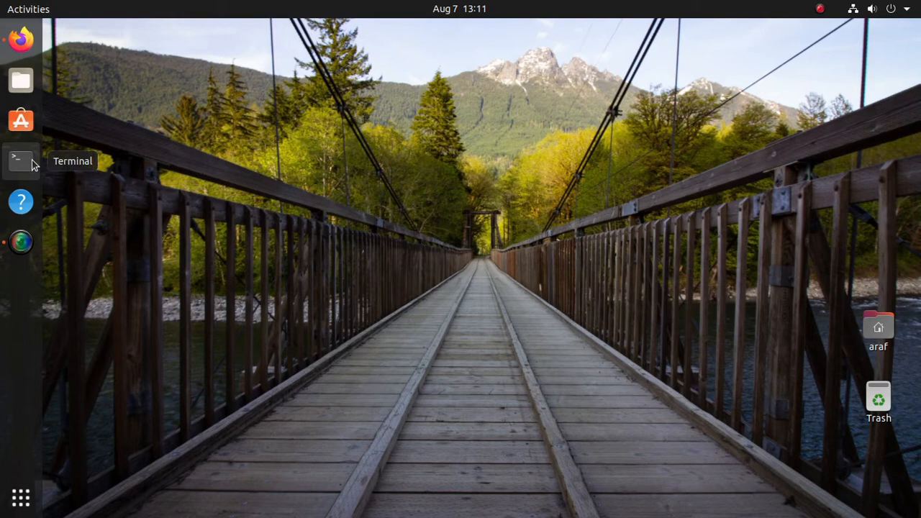
click(20, 159)
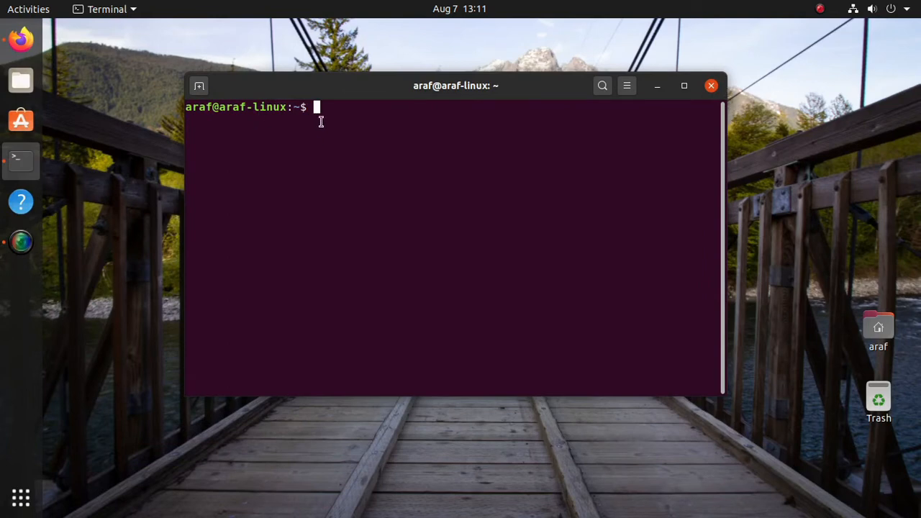
mouse_move(328, 127)
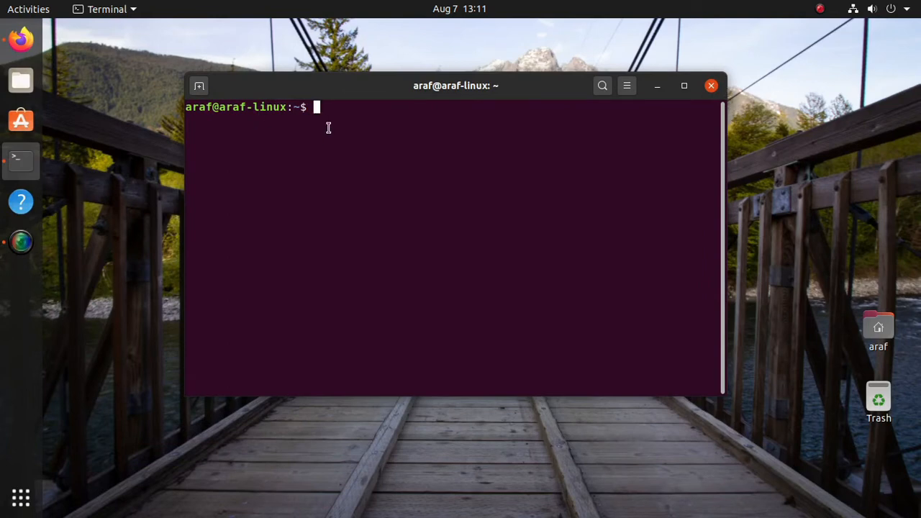
- Enter the command sudo apt install fonts-powerline at the prompt
text(sudo)
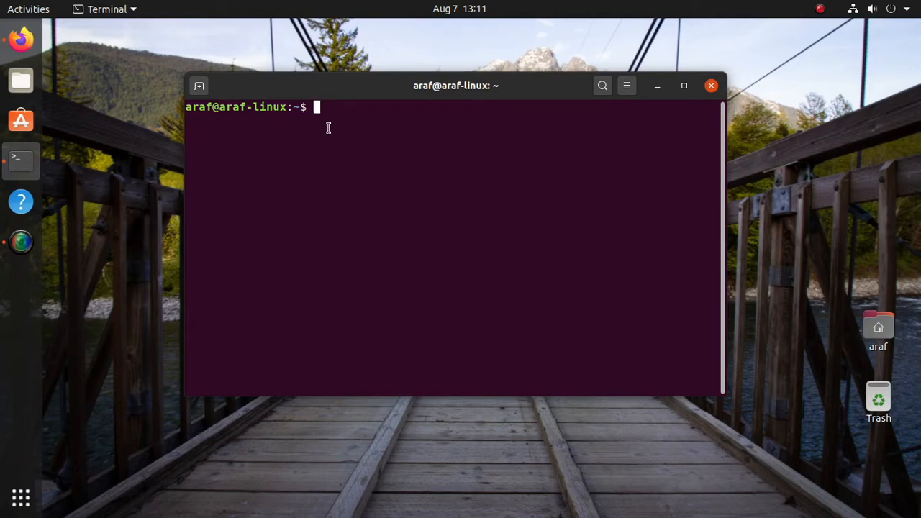
text(sudo apt install)
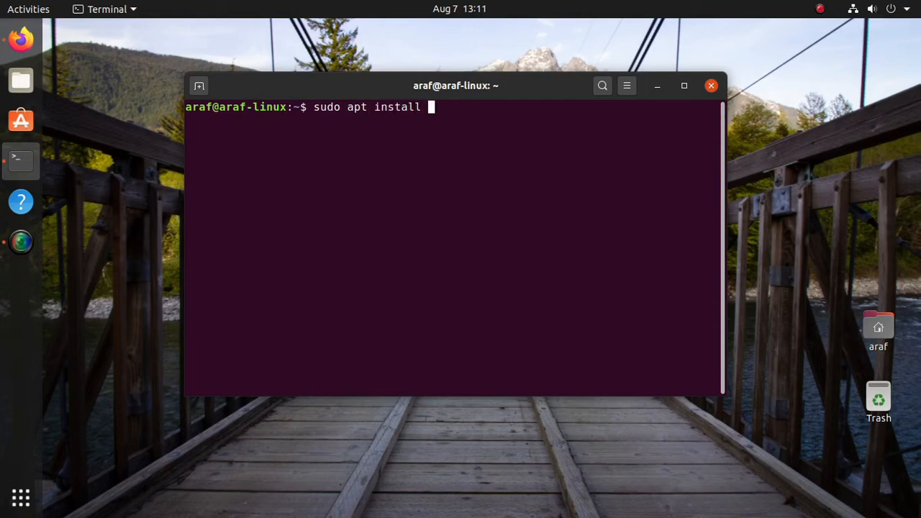
text(fonts)
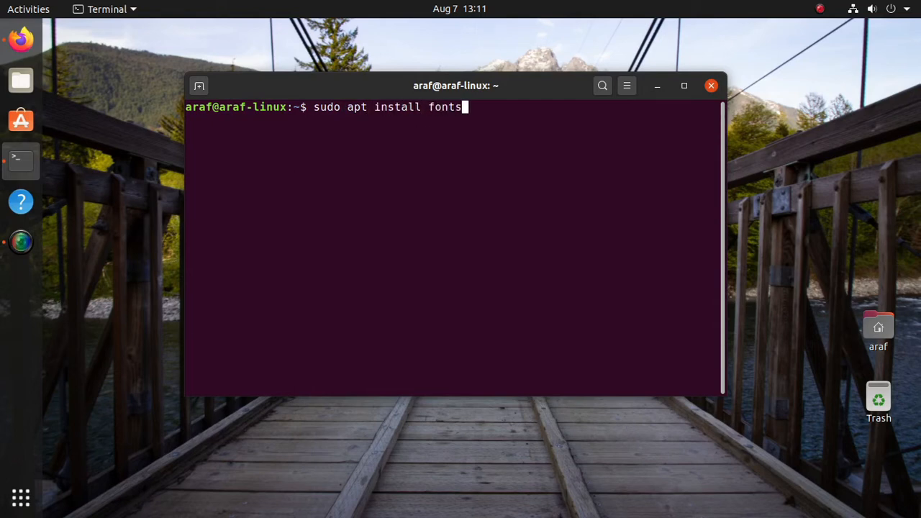
text(-power)
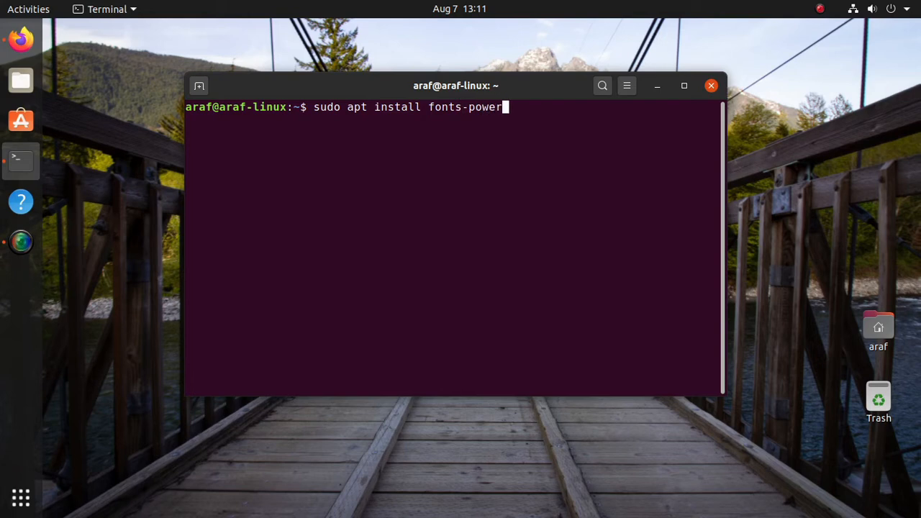
text(line)
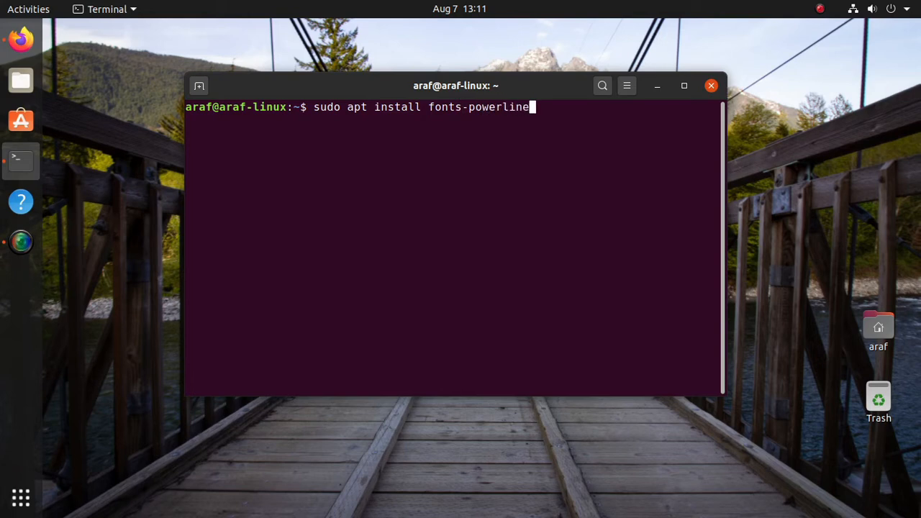
- Run the fonts-powerline install, then locate bashrc and list the home folder with ls -a
key(Return)
text(ls -a)
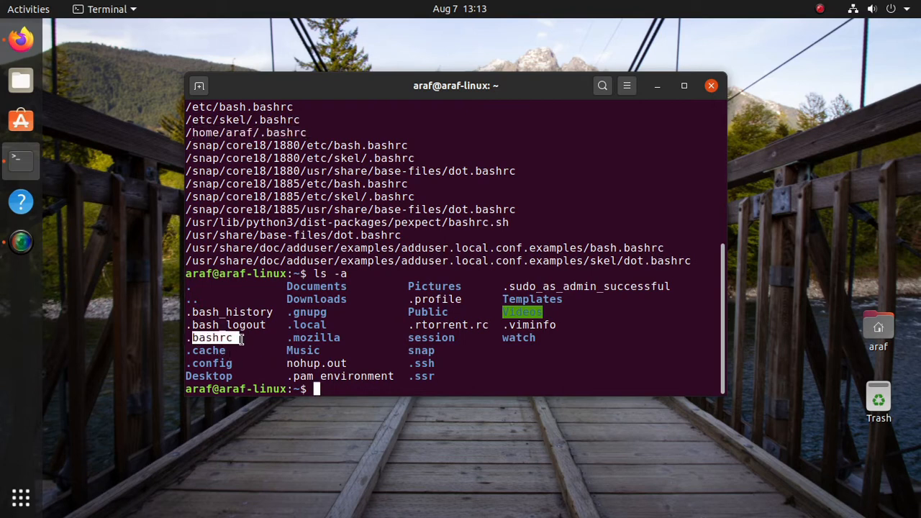
mouse_move(272, 511)
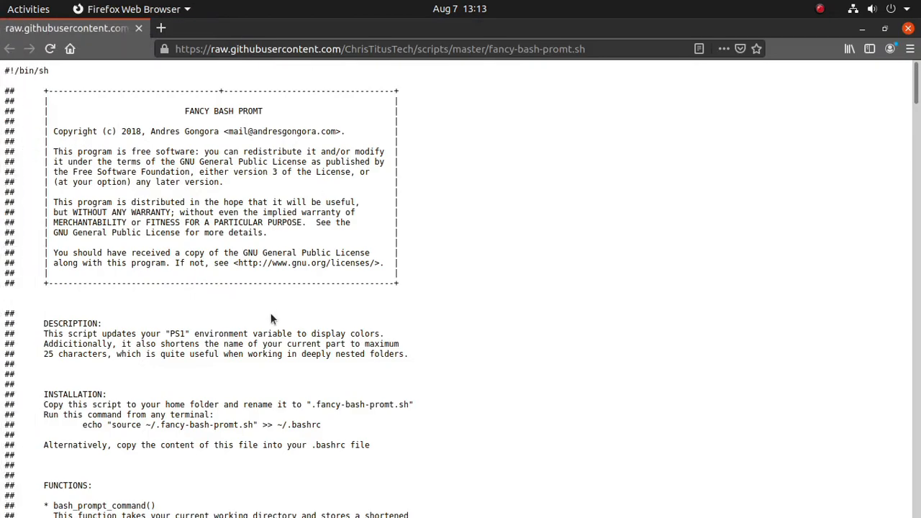
- Read the raw fancy-bash-promt.sh script to its end, select all its text and copy it
scroll(down, 3)
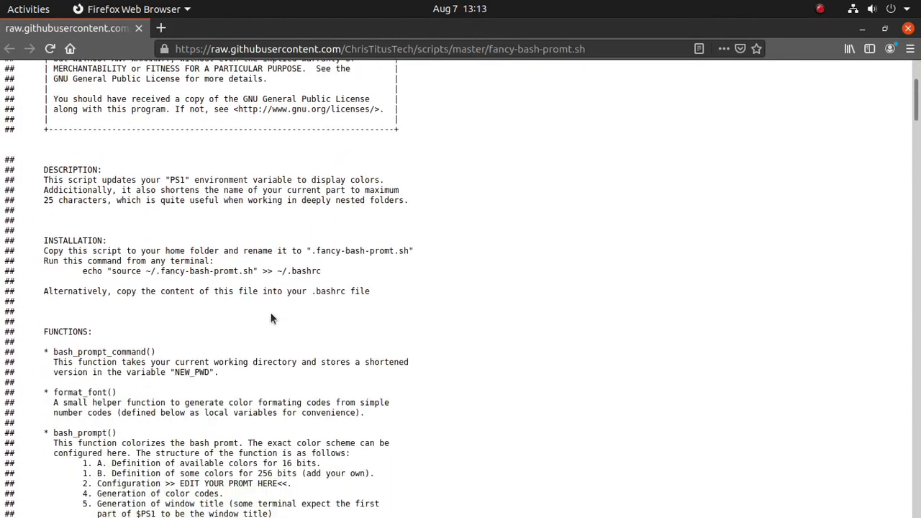
scroll(down, 3)
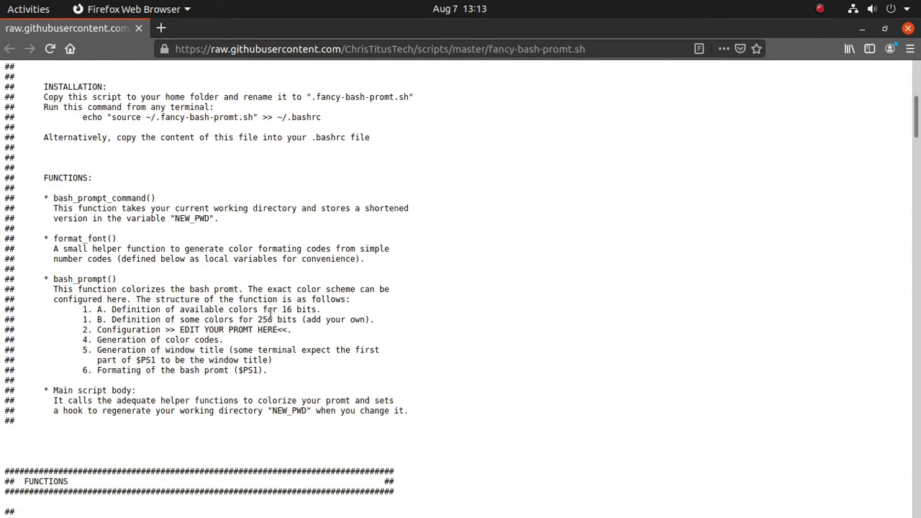
scroll(down, 3)
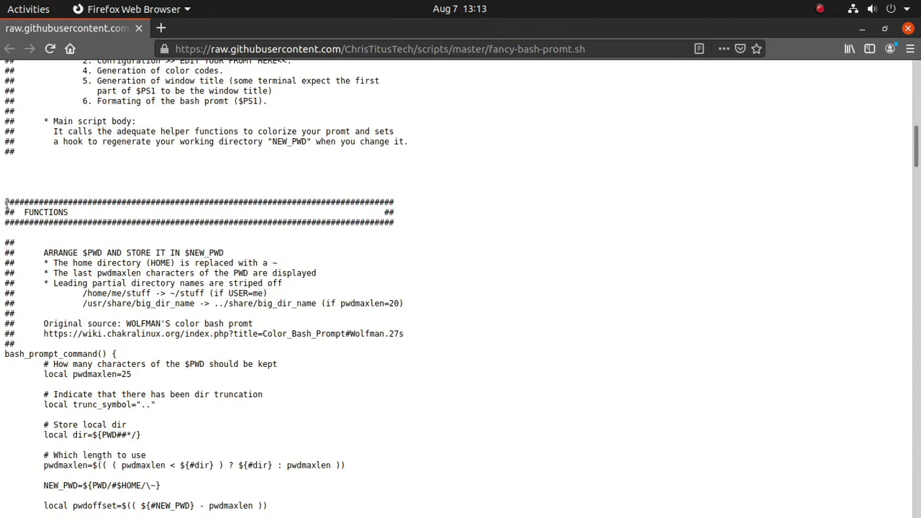
scroll(down, 3)
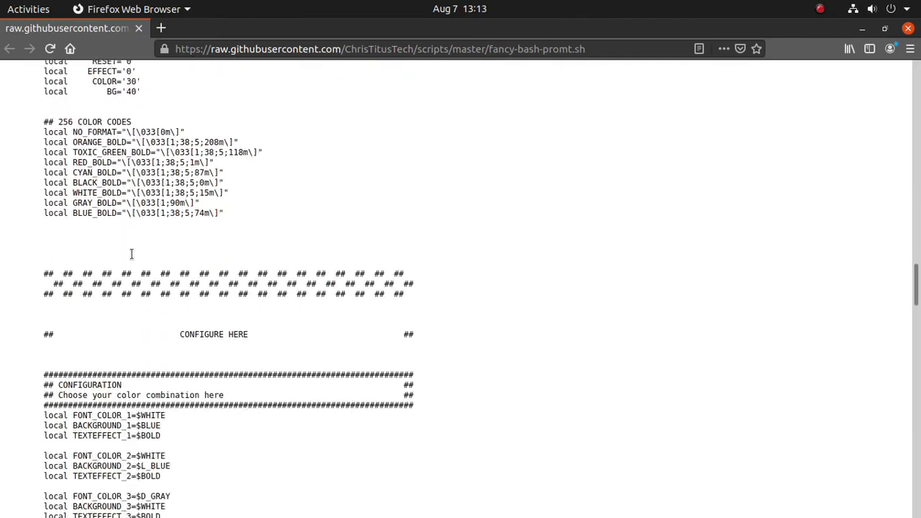
scroll(down, 3)
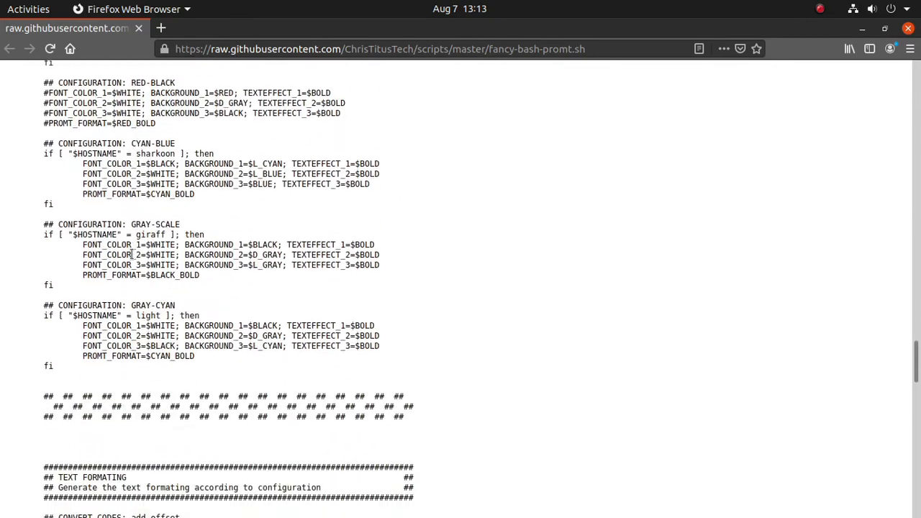
scroll(down, 3)
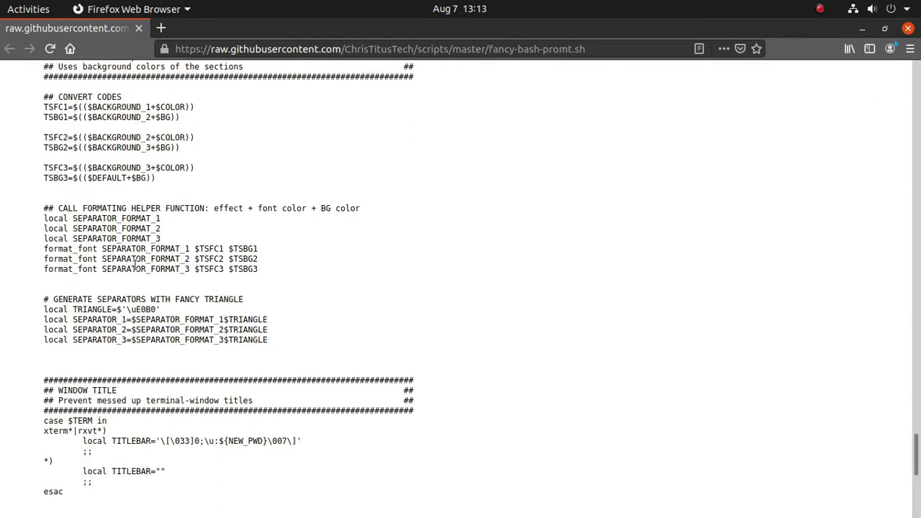
scroll(down, 3)
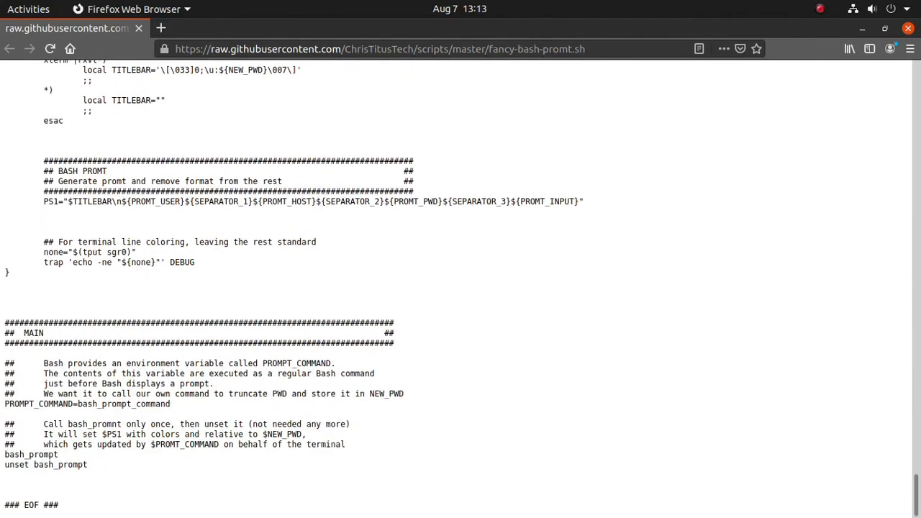
mouse_move(63, 511)
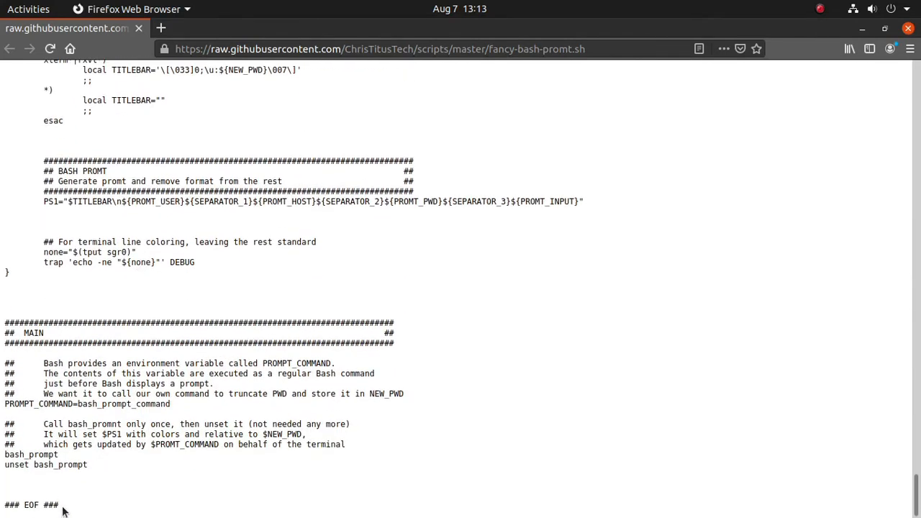
right_click(121, 181)
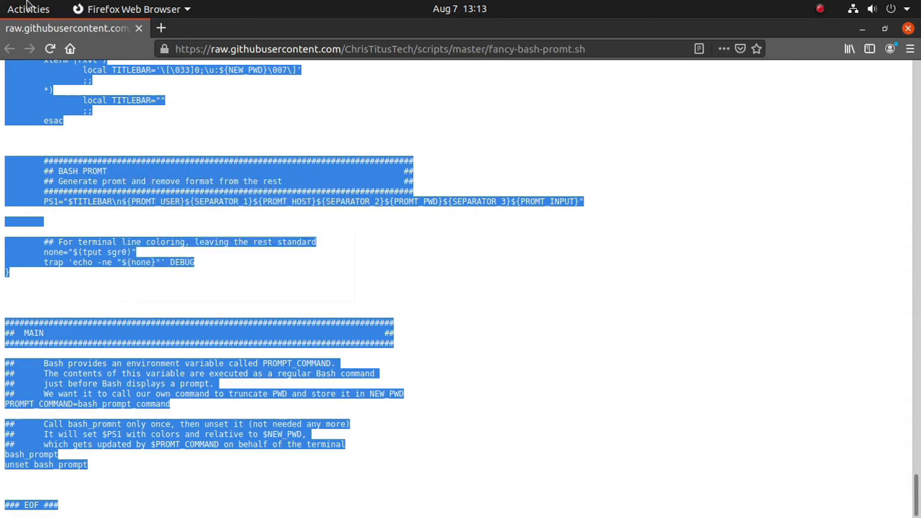
click(29, 9)
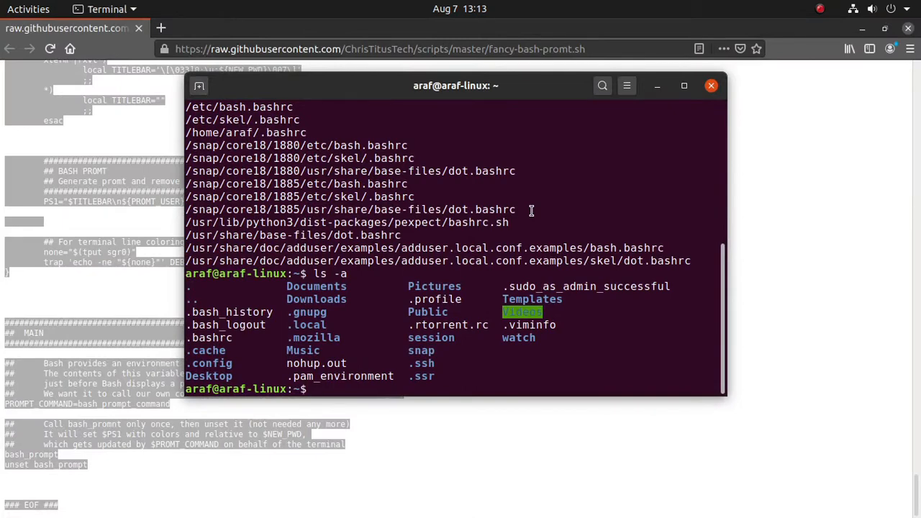
- Open the home .bashrc file in vim with 'vim .bashrc'
text(vi)
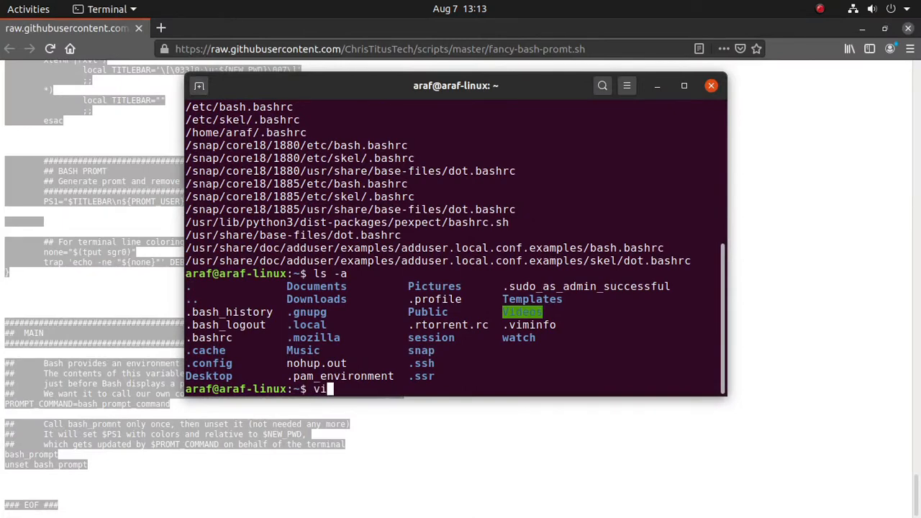
text(m)
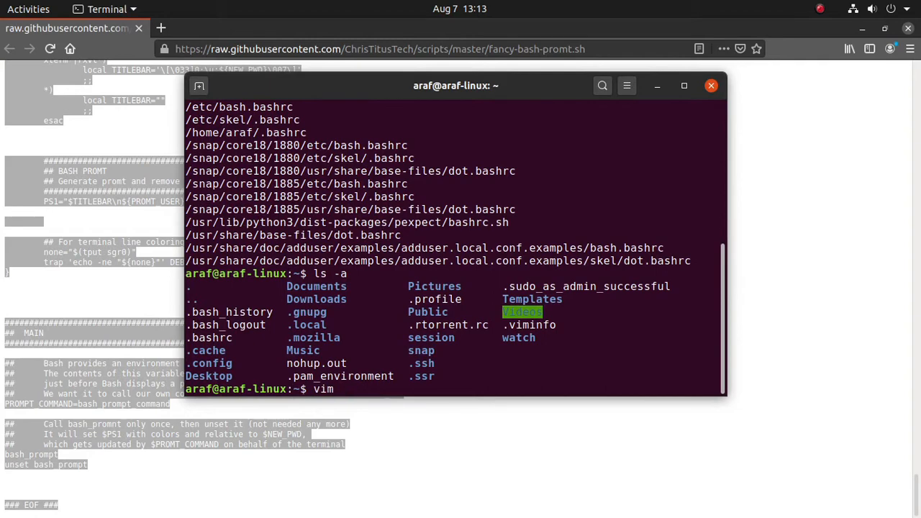
text(.bas)
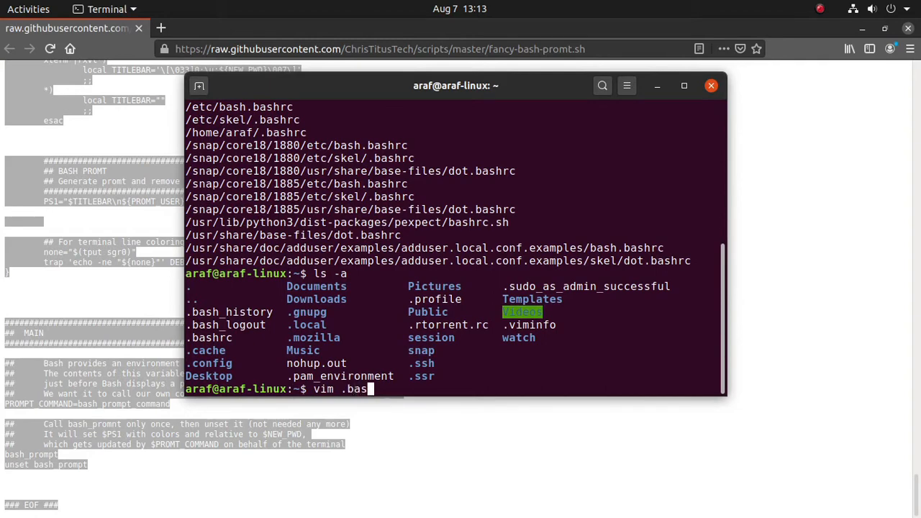
text(h)
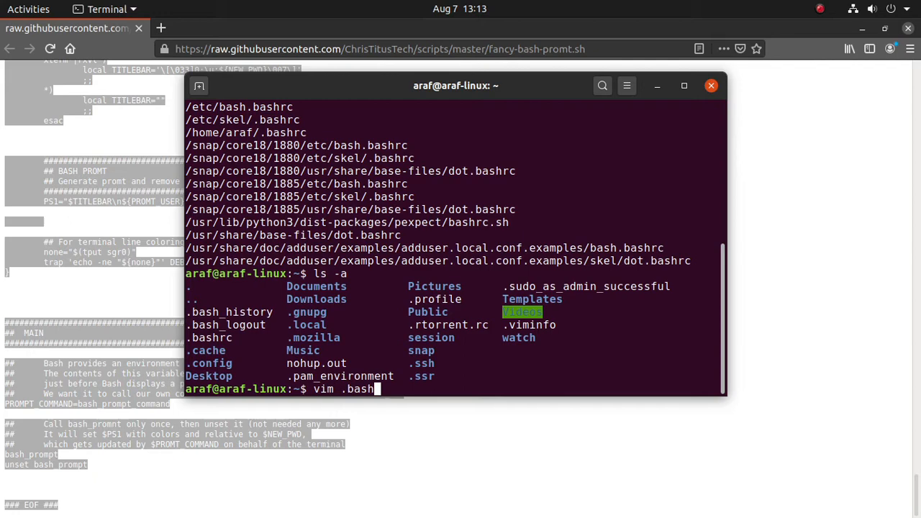
text(rc)
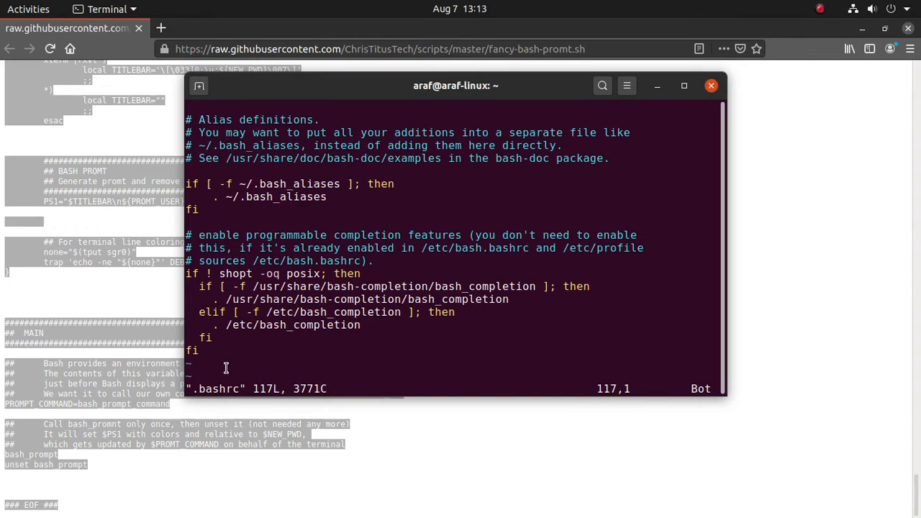
- Paste the fancy prompt script into .bashrc in insert mode, then save and quit with :wq
key(i)
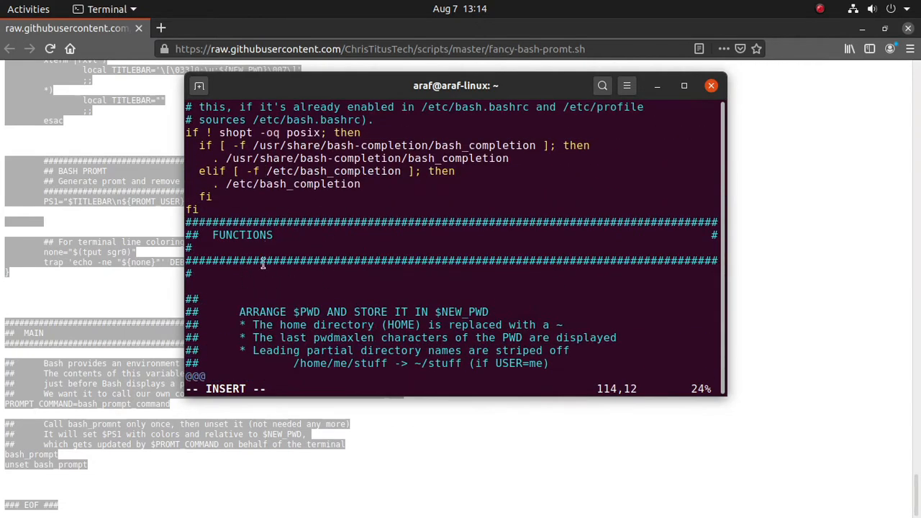
scroll(down, 3)
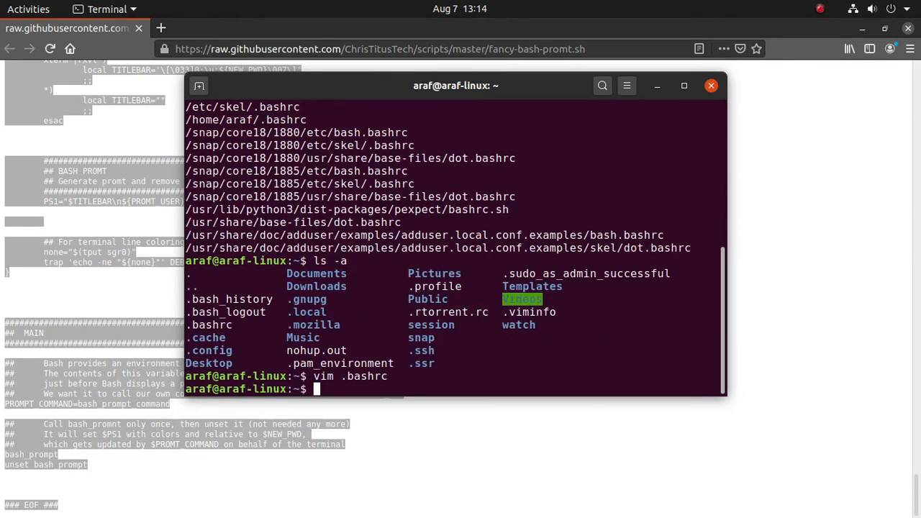
- Exit the terminal, relaunch it to see the Powerline prompt, then become root with sudo su
text(exit)
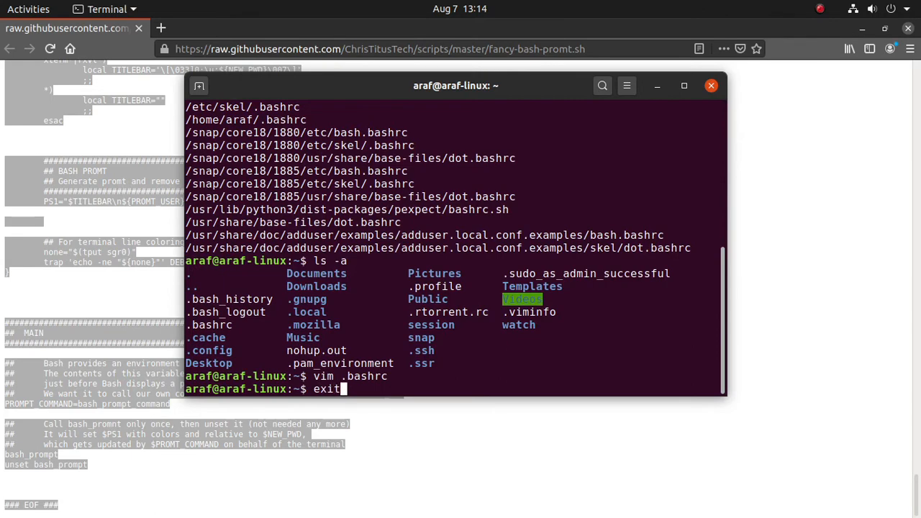
key(Return)
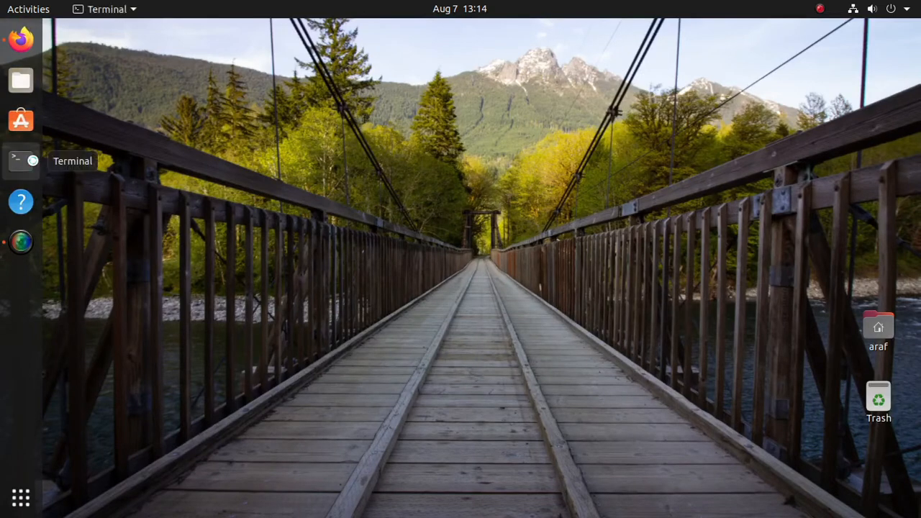
click(20, 161)
text(cd /)
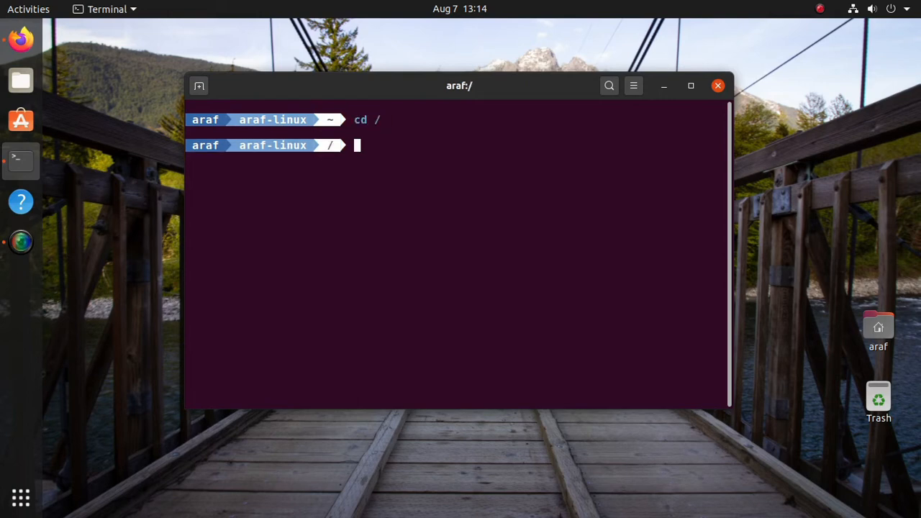
text(sudo su)
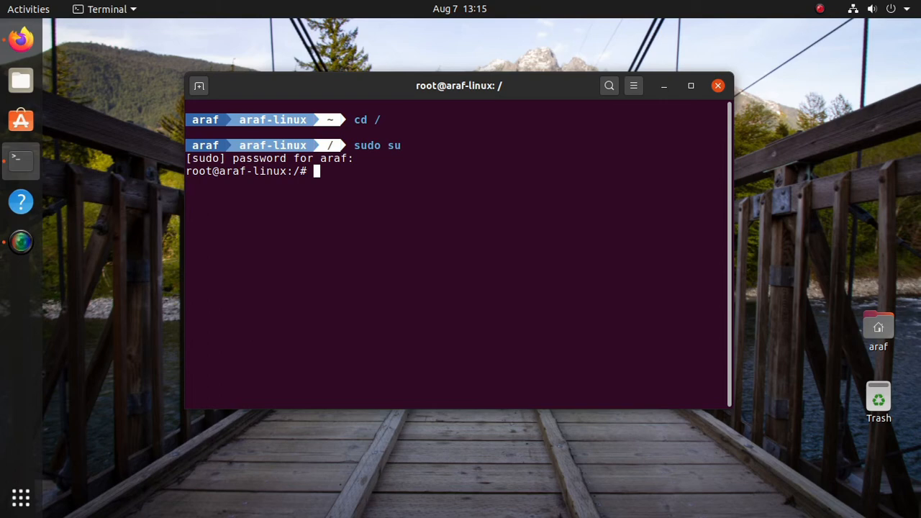
- Reopen the terminal, become root with sudo su, and list the home and / directories
text(cd)
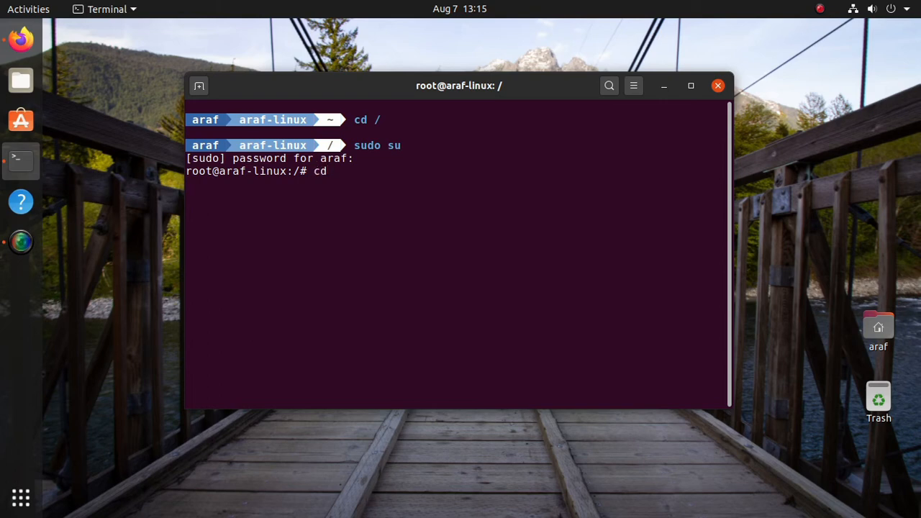
key(BackSpace)
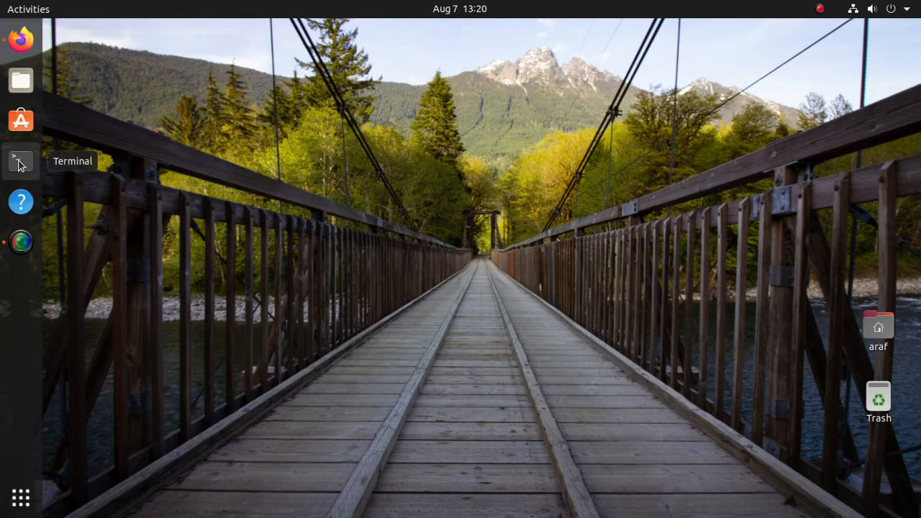
click(20, 161)
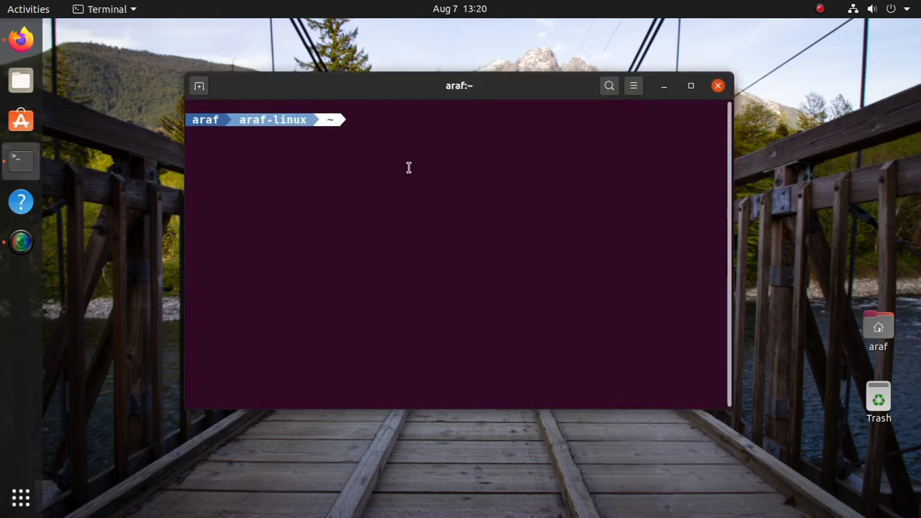
mouse_move(443, 124)
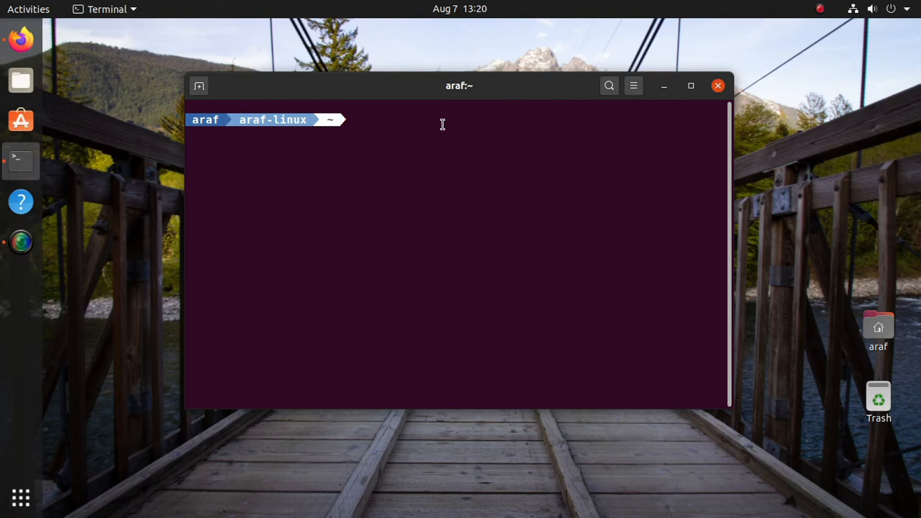
text(sudo su)
text(locate ba)
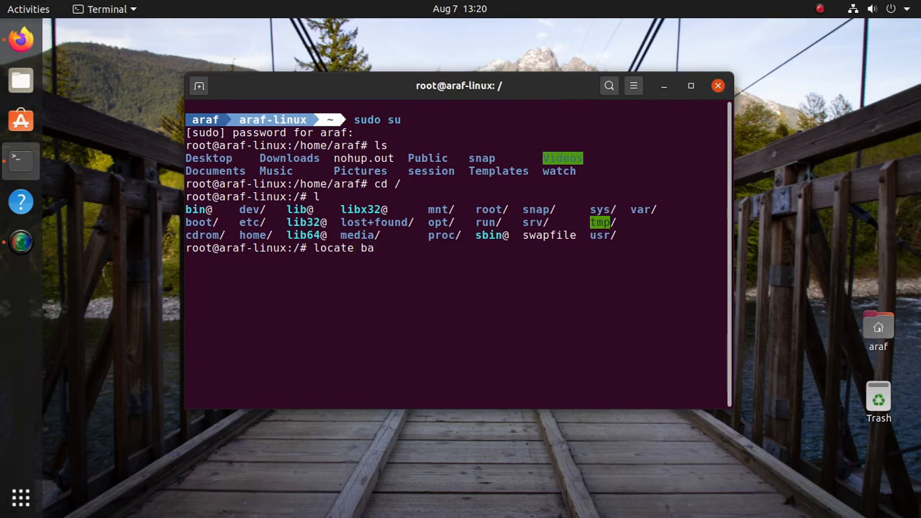
- Run locate bashrc, then open /root/.bashrc in vim
text(shrc)
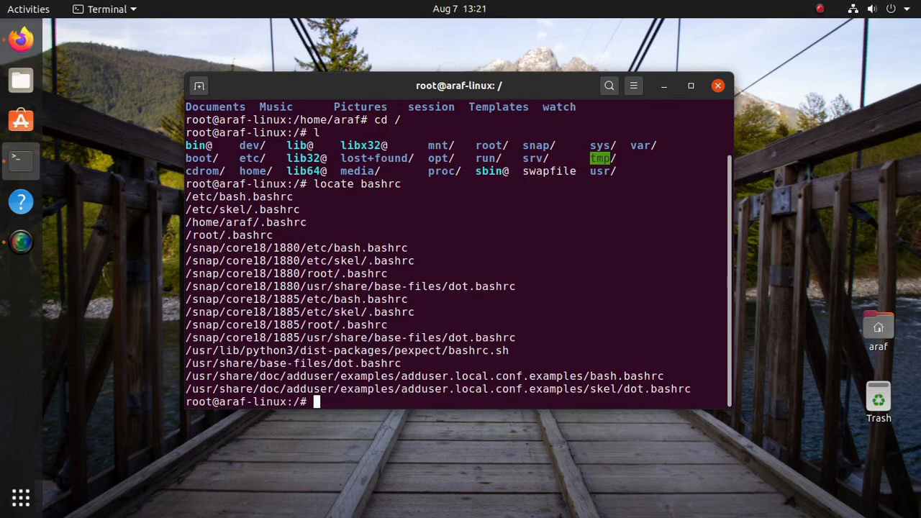
text(vim)
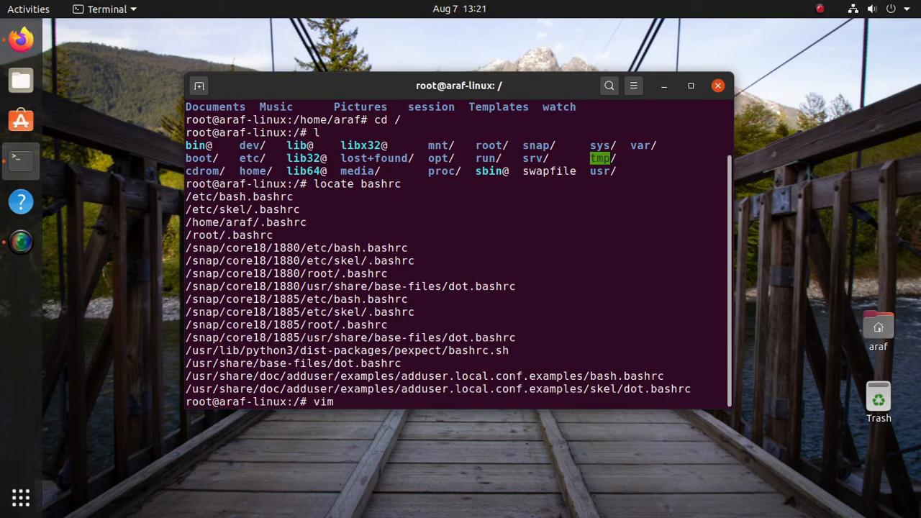
text(/r)
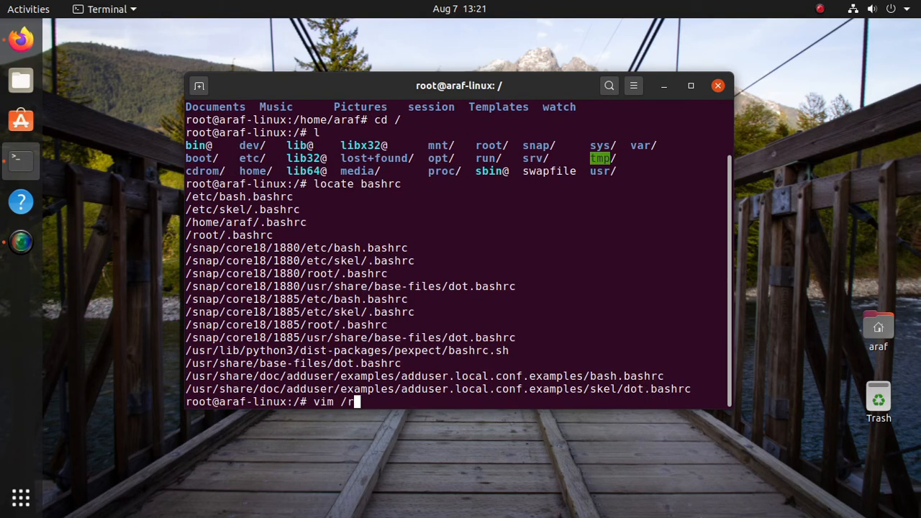
text(oot/b)
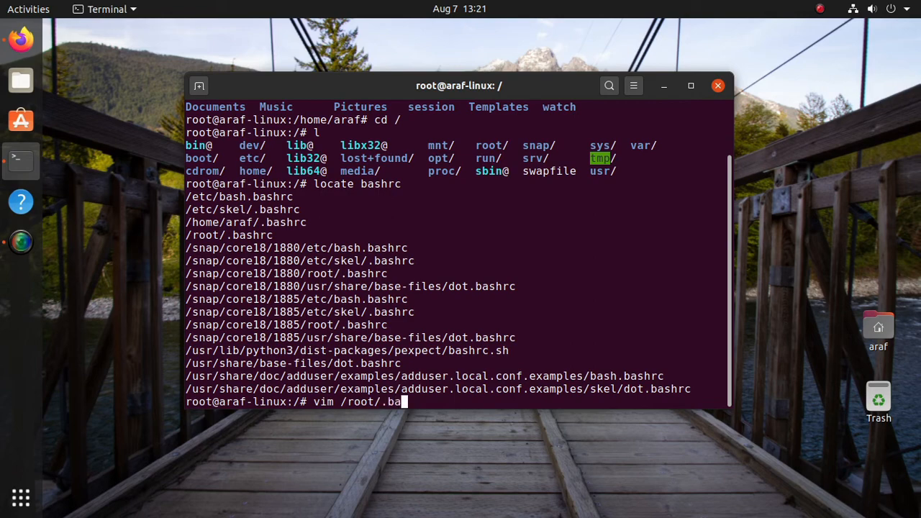
text(shrc)
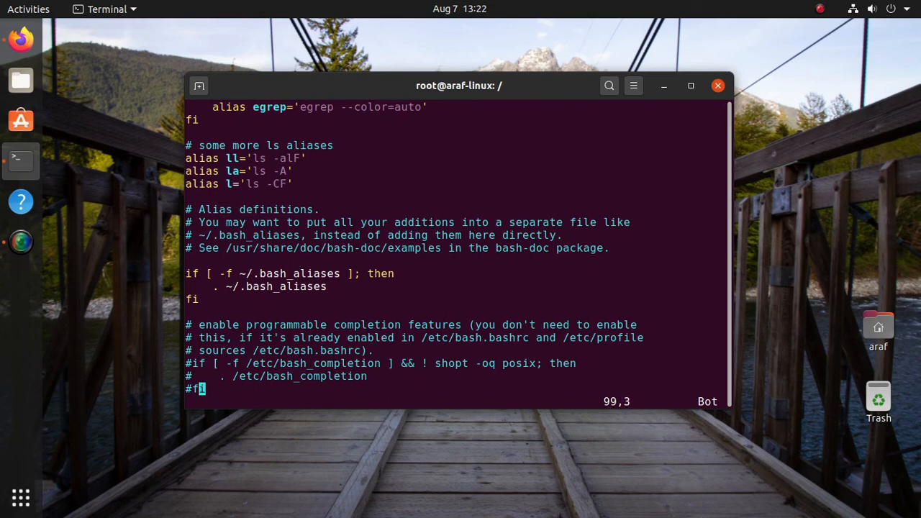
- Paste the Powerline prompt script into root's .bashrc, then save and quit vim
right_click(122, 194)
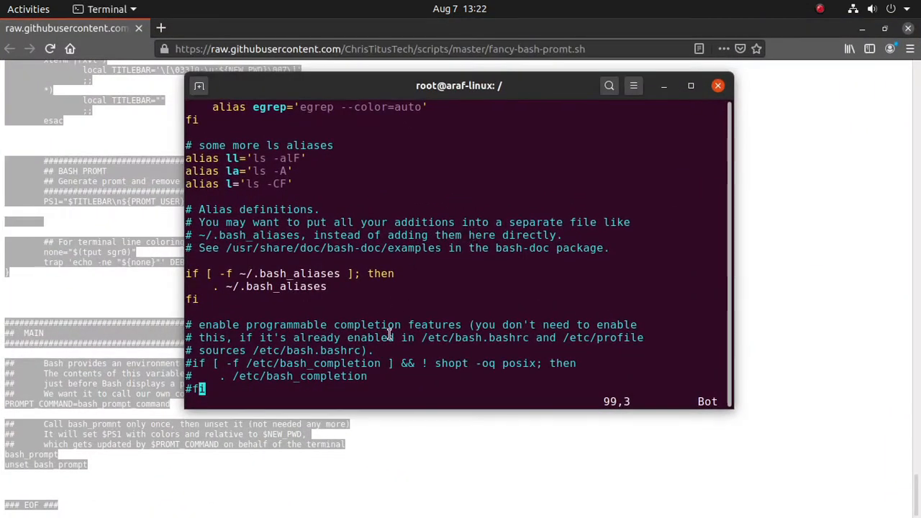
key(i)
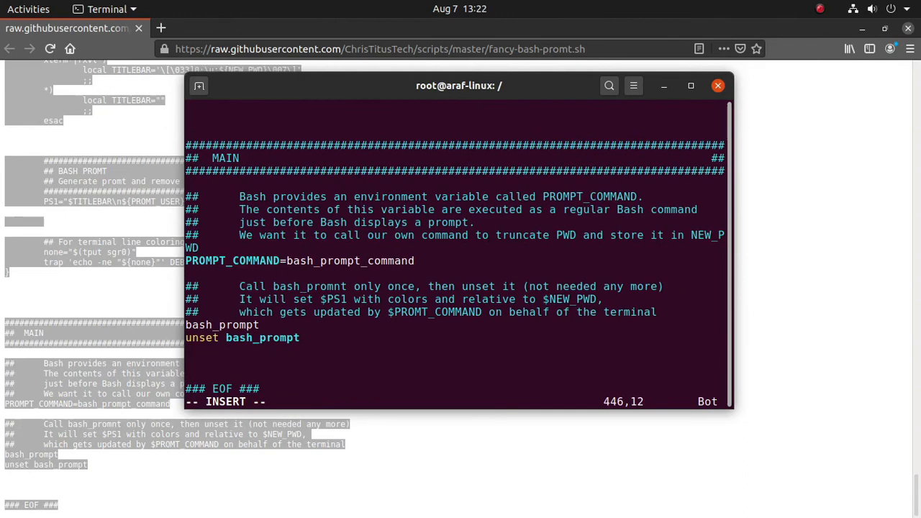
key(Escape)
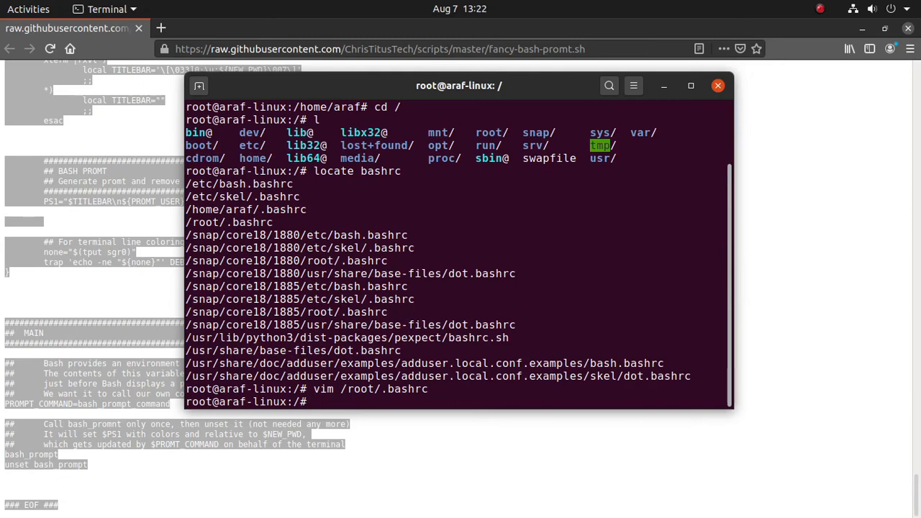
- Close the terminal despite the running process and relaunch it to check araf's Powerline prompt
click(717, 86)
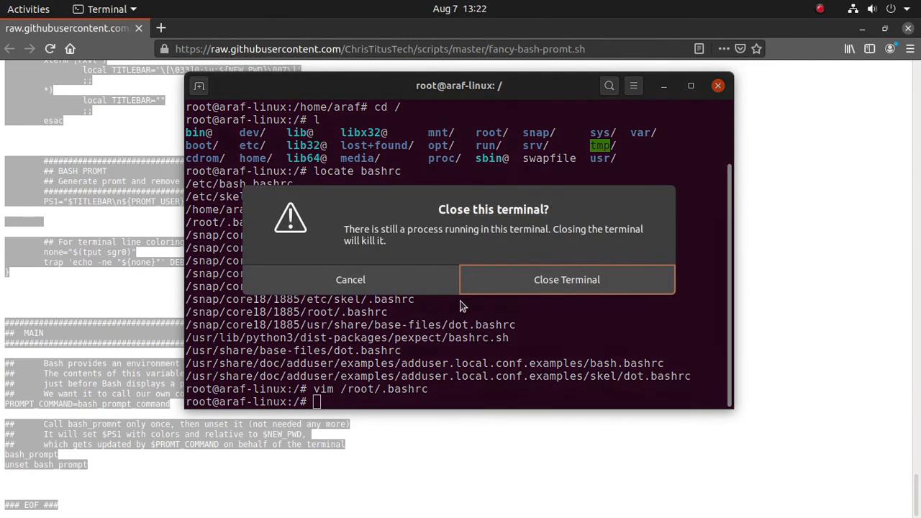
click(567, 279)
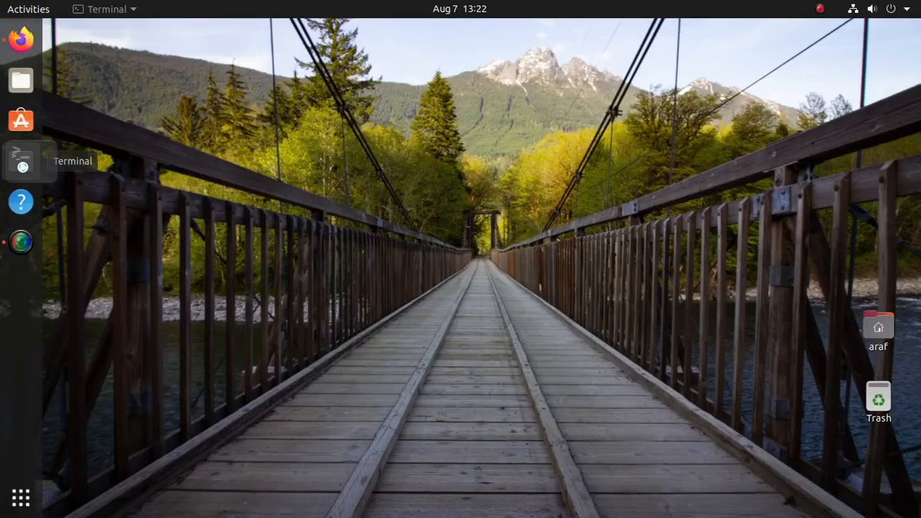
click(20, 161)
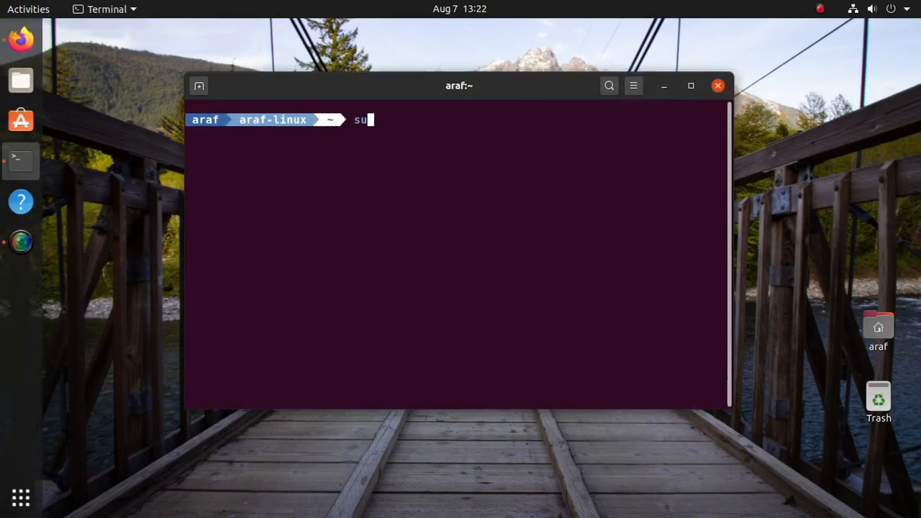